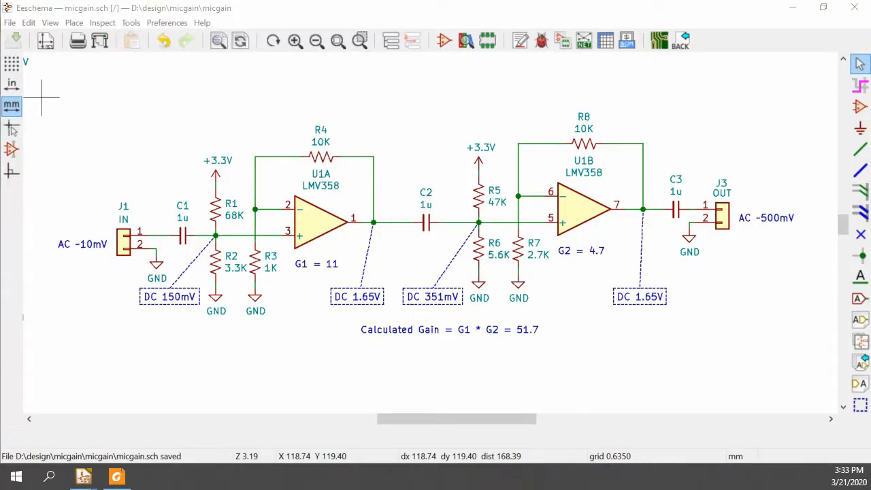
mouse_move(645, 403)
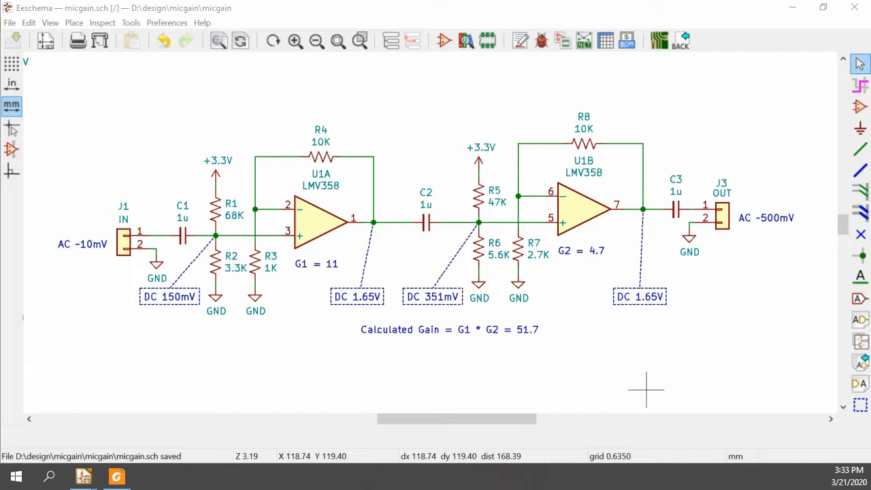
mouse_move(281, 271)
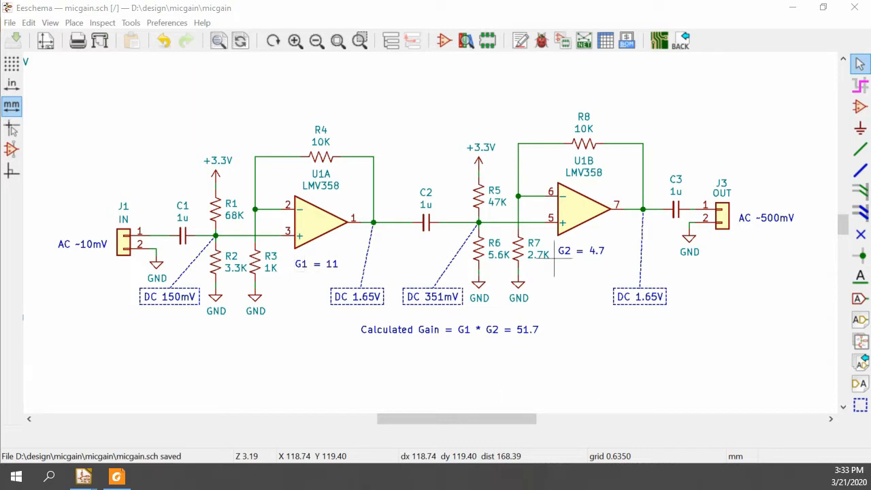
mouse_move(452, 346)
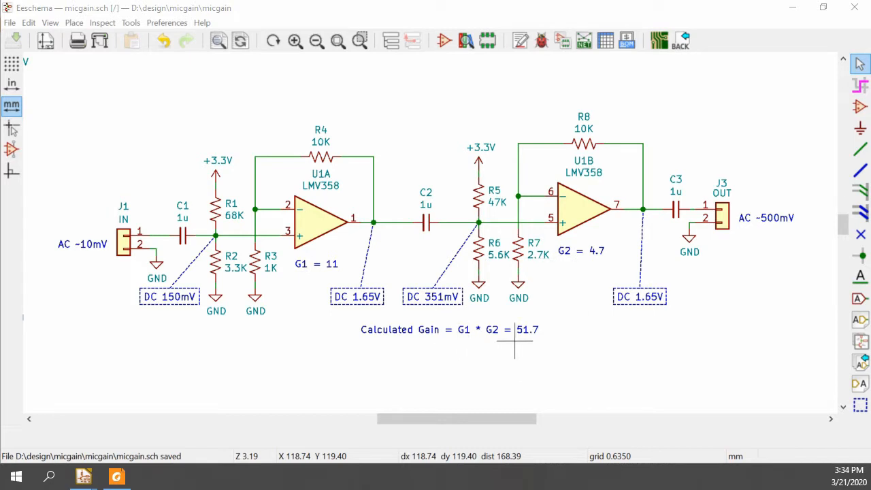
mouse_move(52, 294)
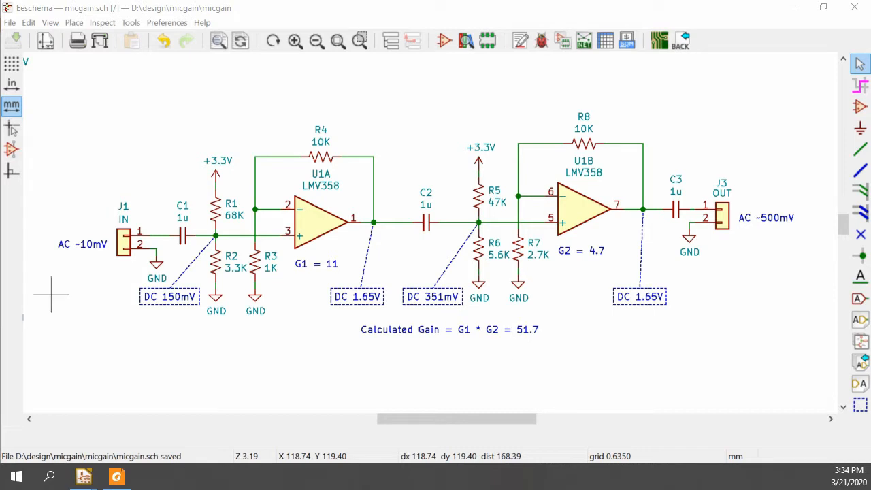
mouse_move(79, 256)
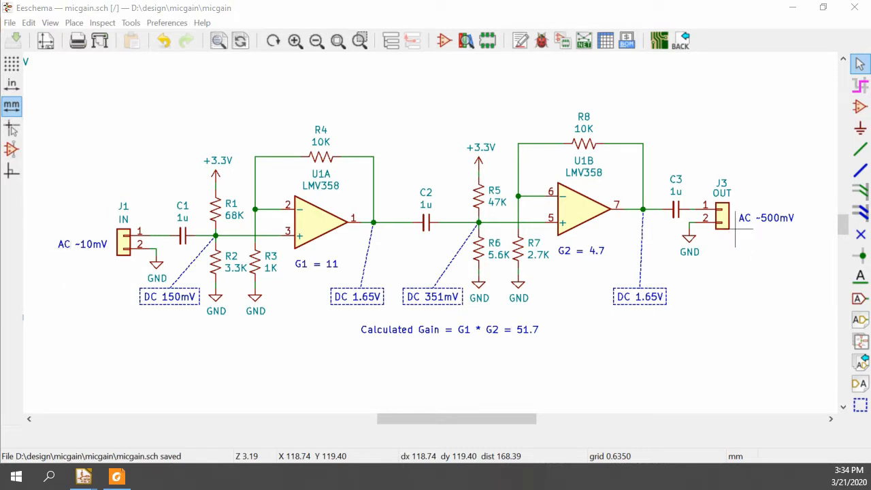
mouse_move(803, 228)
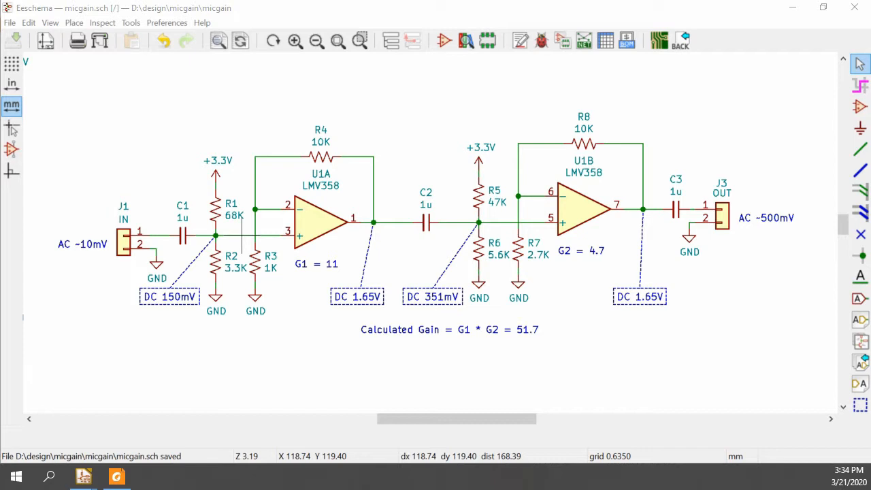
mouse_move(201, 265)
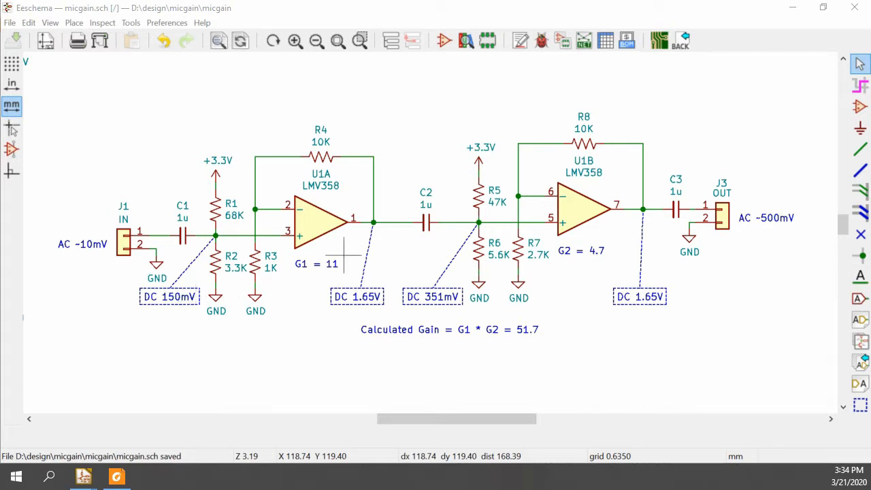
mouse_move(384, 221)
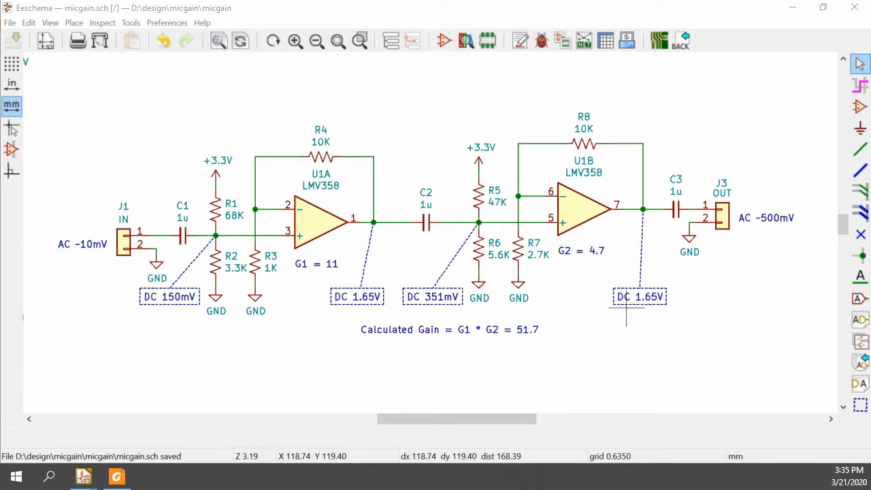
mouse_move(602, 367)
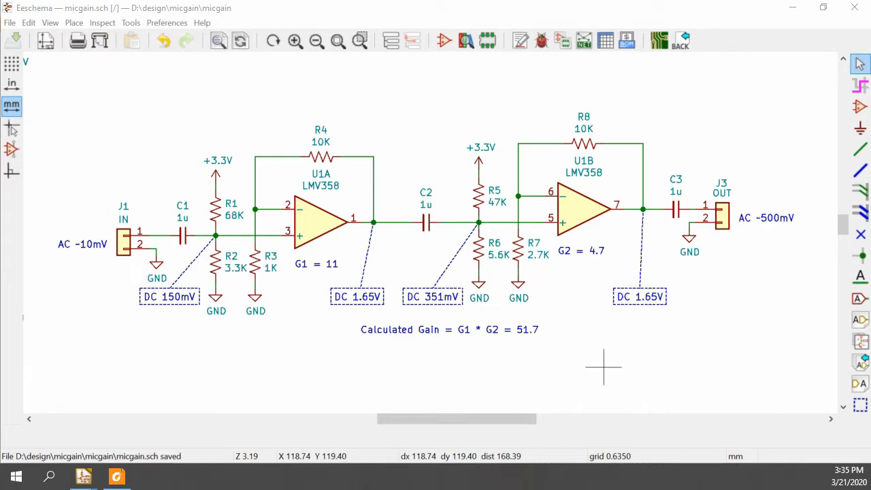
mouse_move(602, 368)
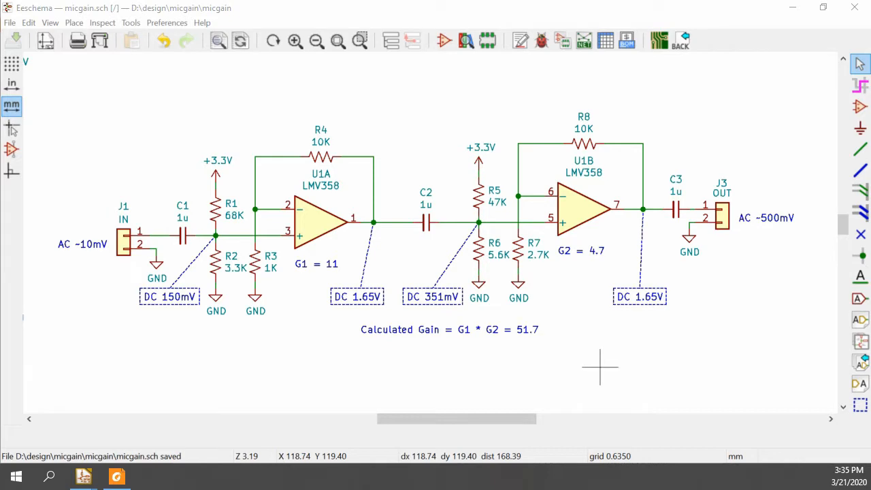
mouse_move(83, 477)
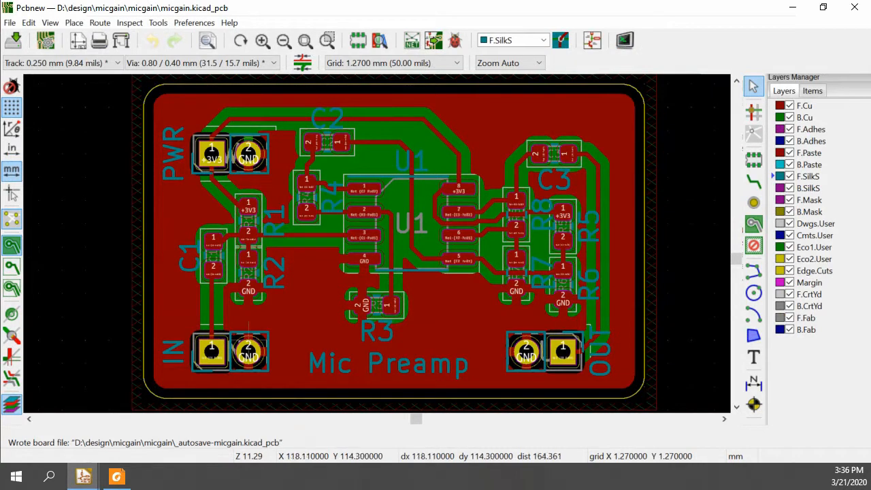
mouse_move(433, 338)
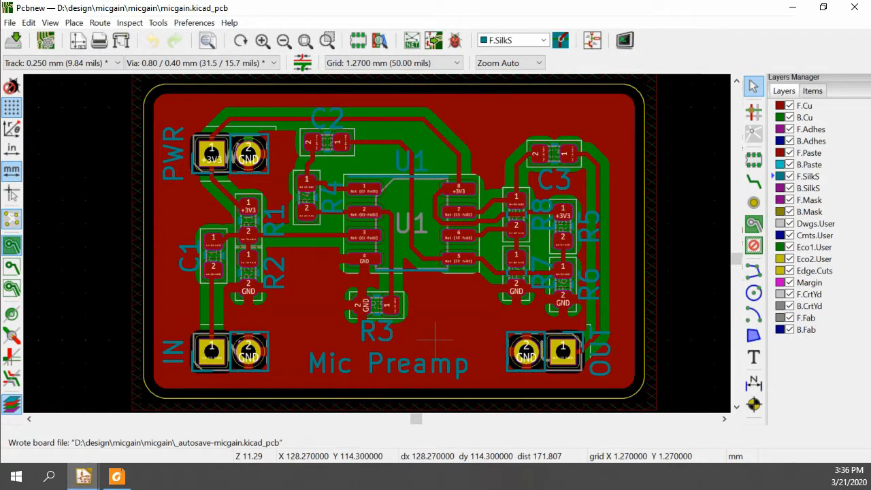
mouse_move(436, 295)
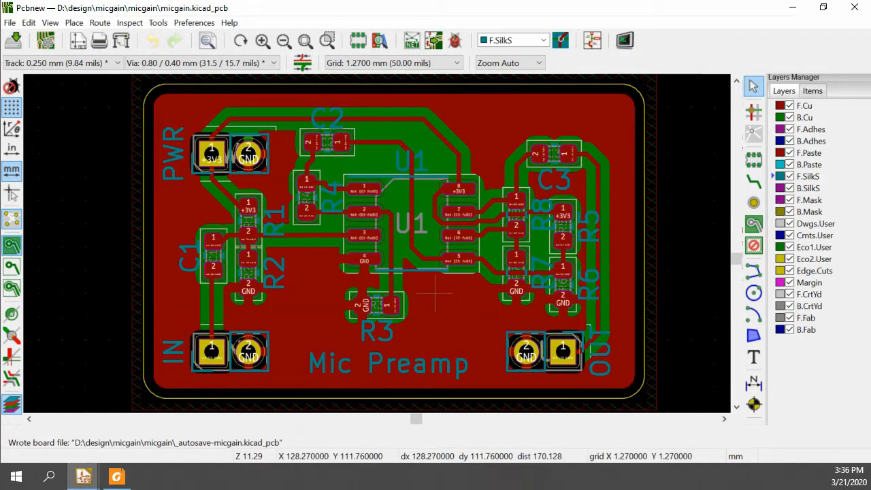
mouse_move(180, 180)
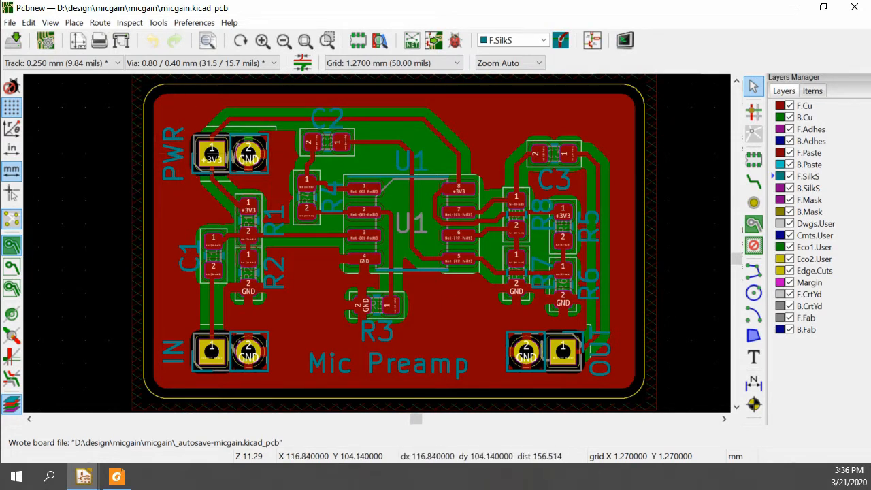
mouse_move(320, 294)
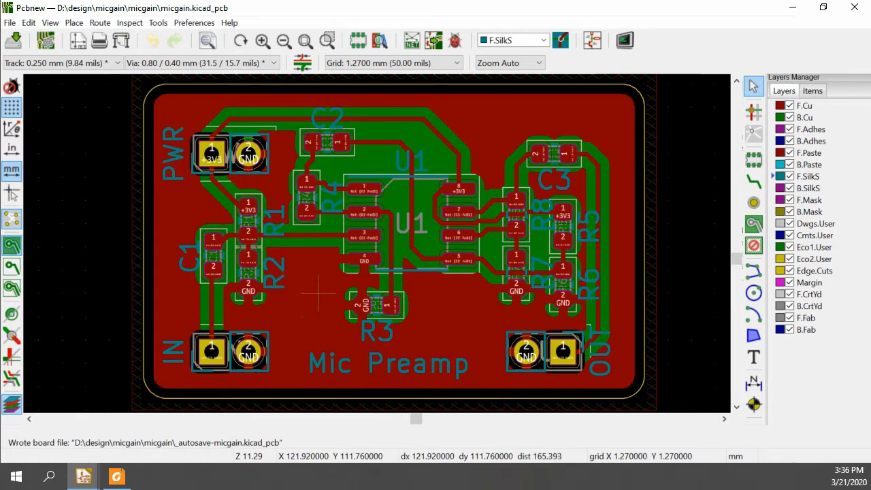
mouse_move(302, 292)
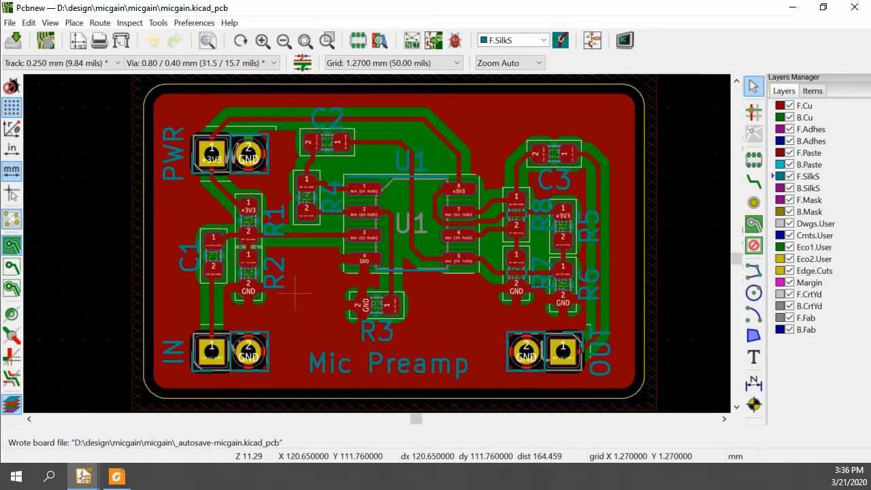
mouse_move(316, 272)
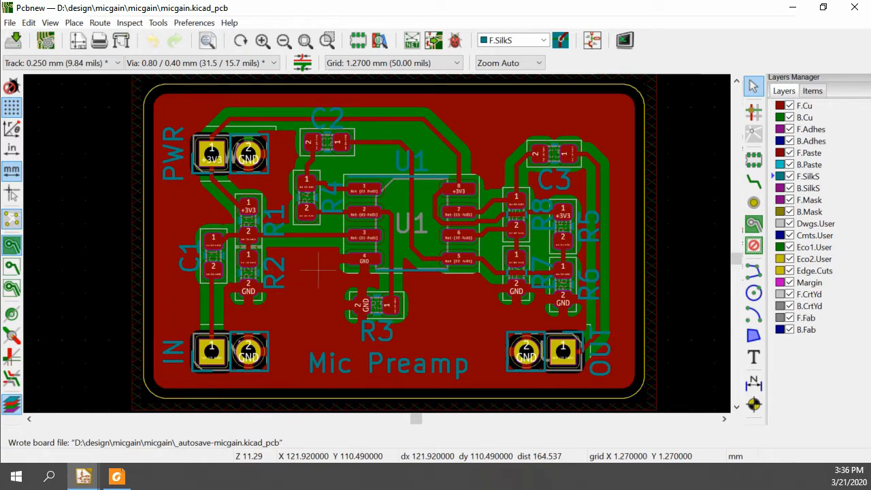
mouse_move(297, 315)
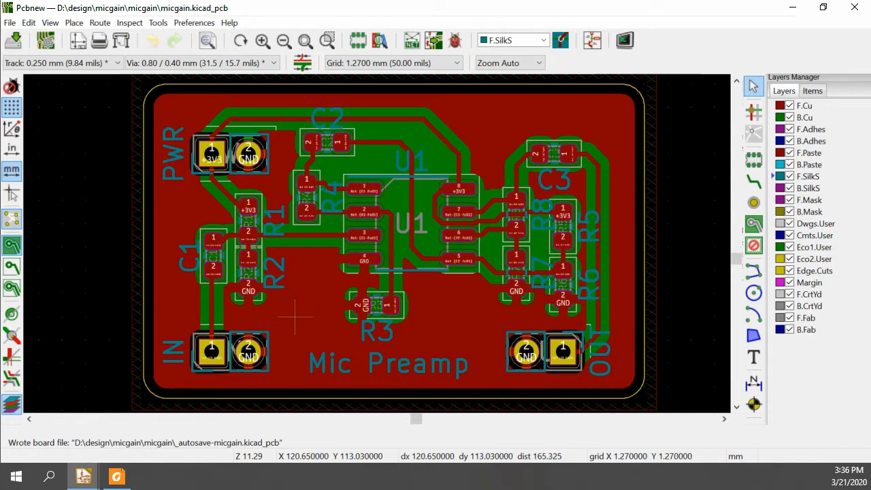
mouse_move(320, 297)
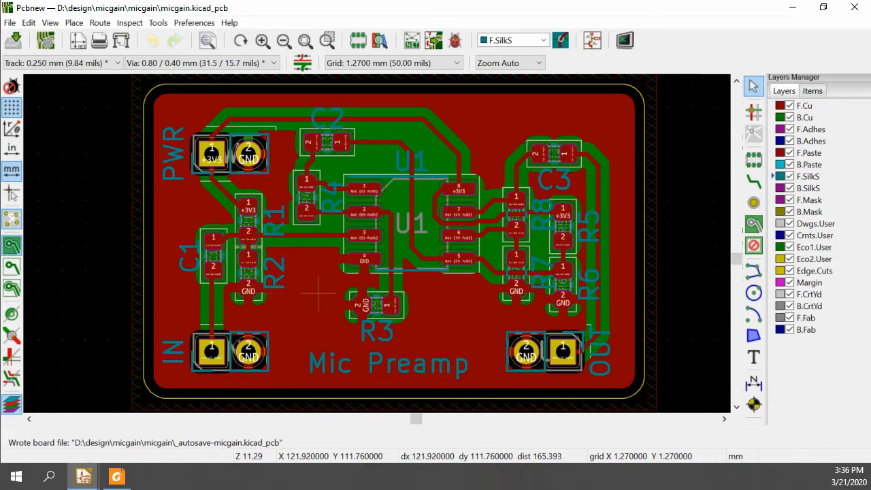
mouse_move(483, 340)
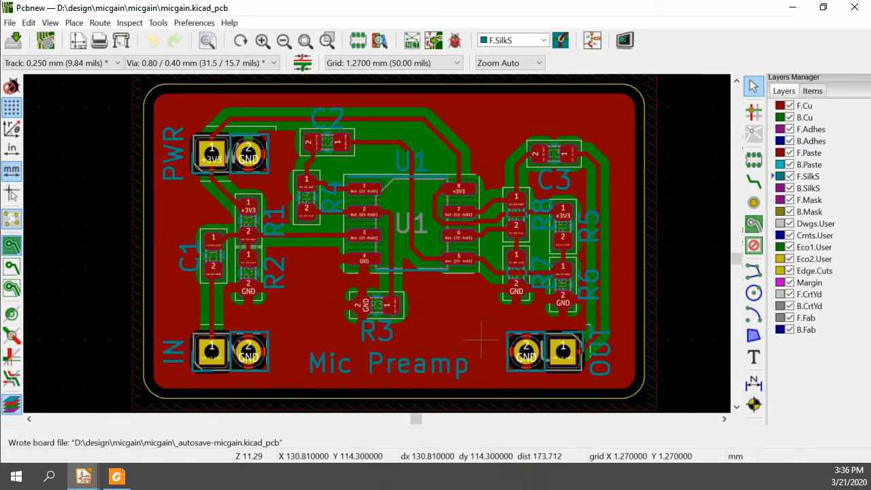
mouse_move(460, 341)
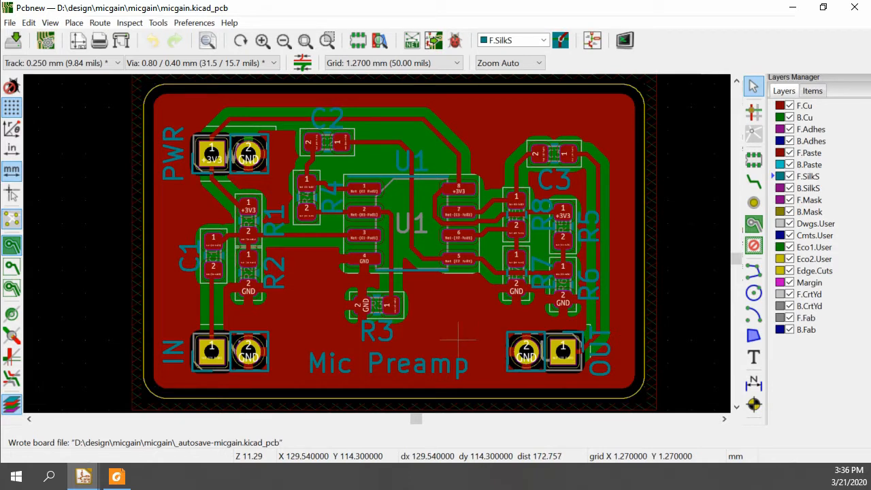
mouse_move(435, 316)
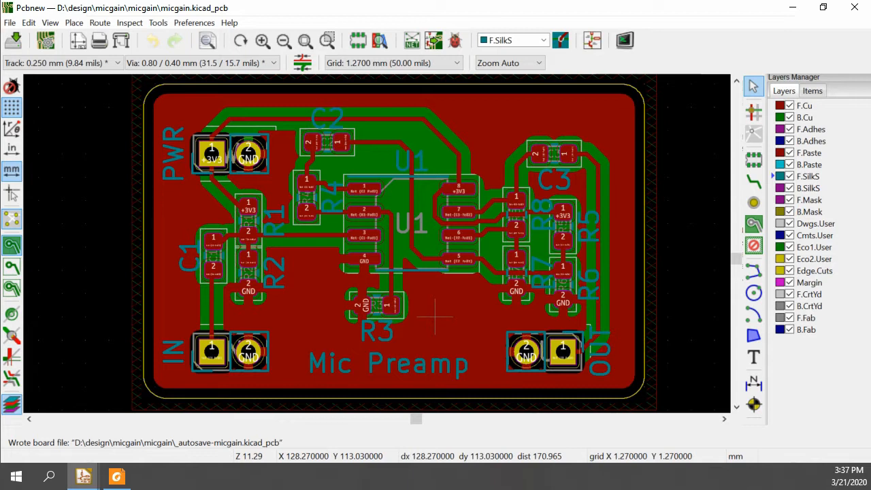
mouse_move(461, 316)
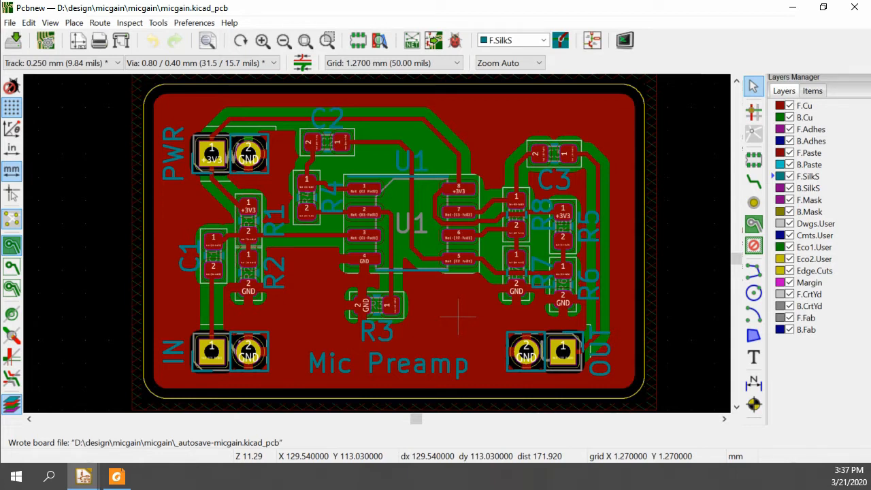
Switch from the Pcbnew board review to the lmv358.pdf datasheet in Foxit Reader
click(118, 476)
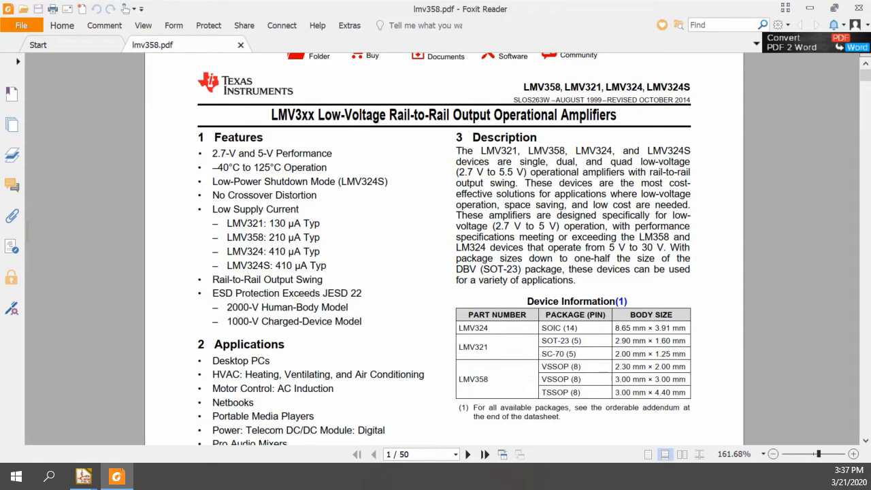